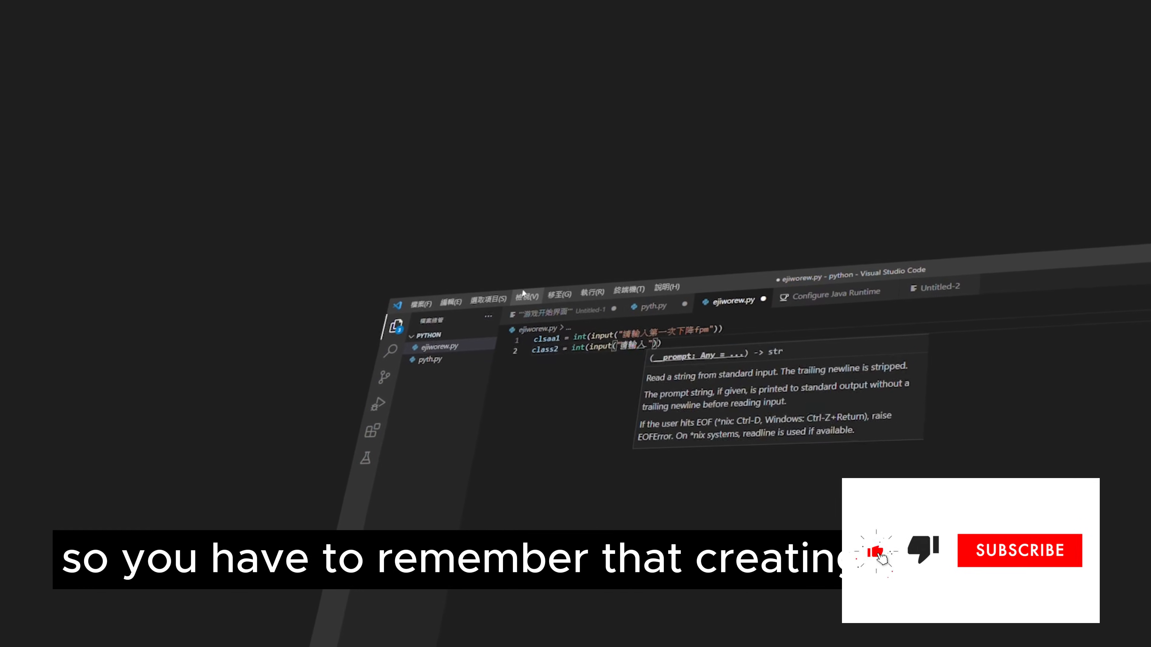
Add the line class3 = int(input()) to read a third integer from the user.
{"action": "type", "text": "class3 = int(input())"}
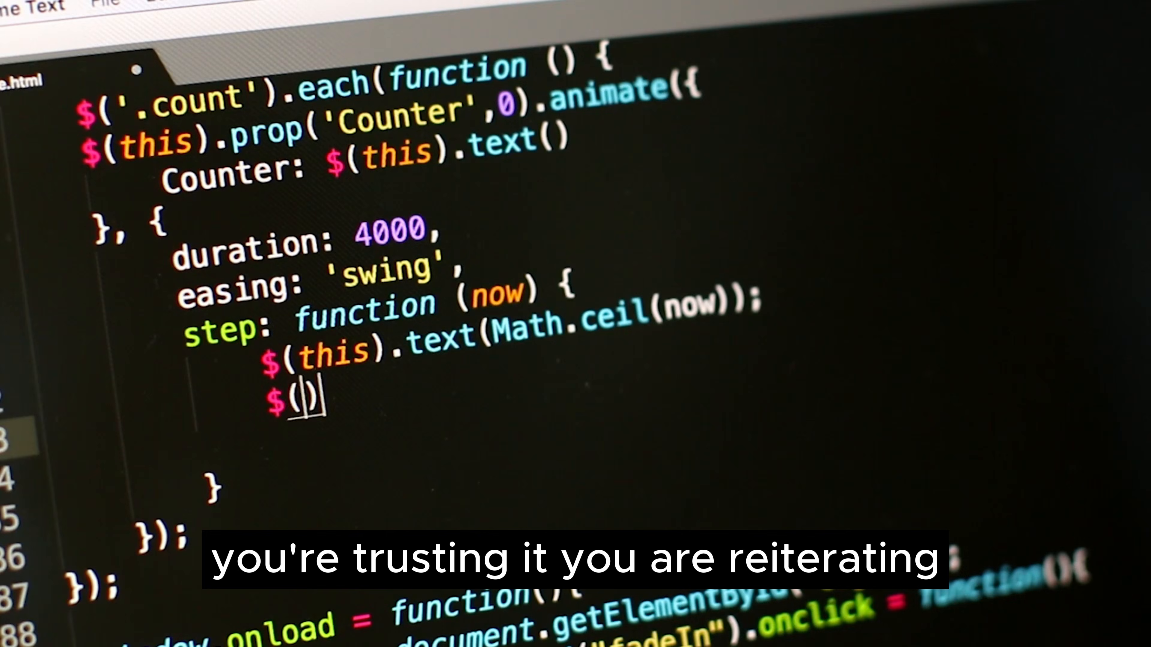
Write $(this).html(text); and an if(initial == 0) block setting increment = 2.
{"action": "type", "text": "this"}
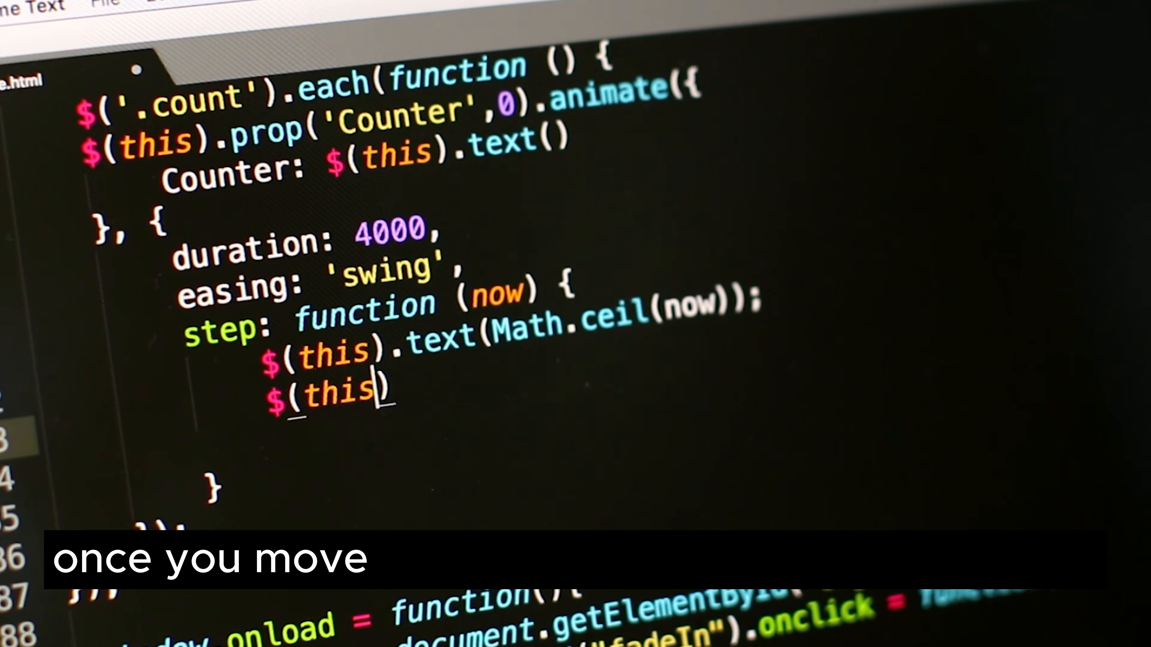
{"action": "type", "text": "html();"}
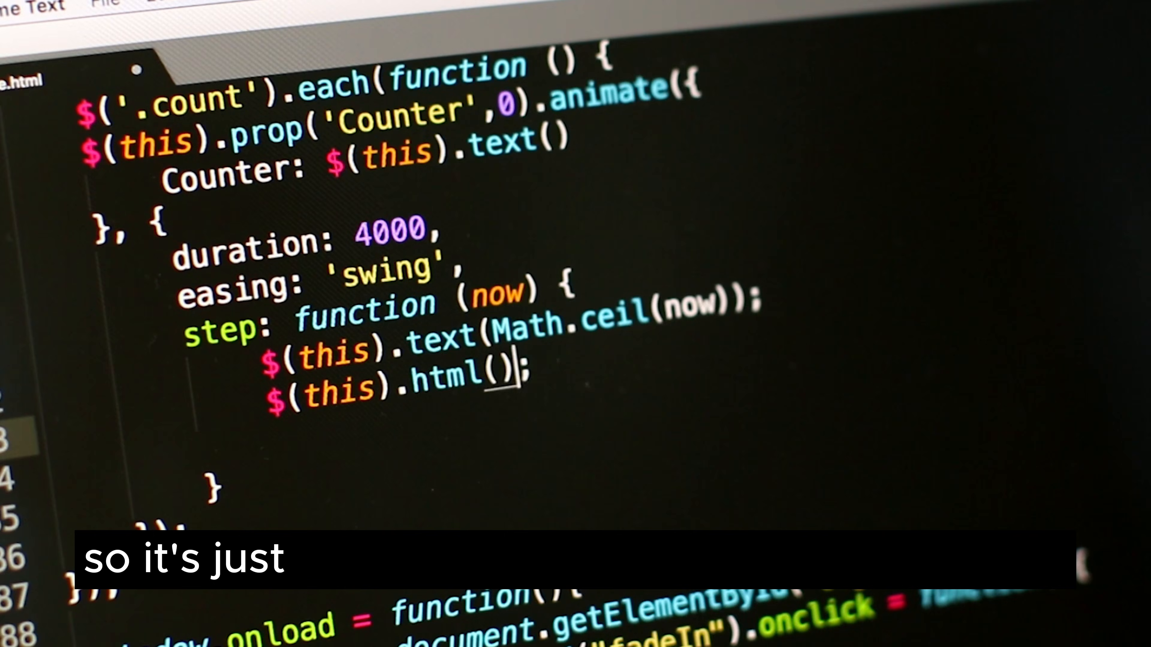
{"action": "type", "text": "text"}
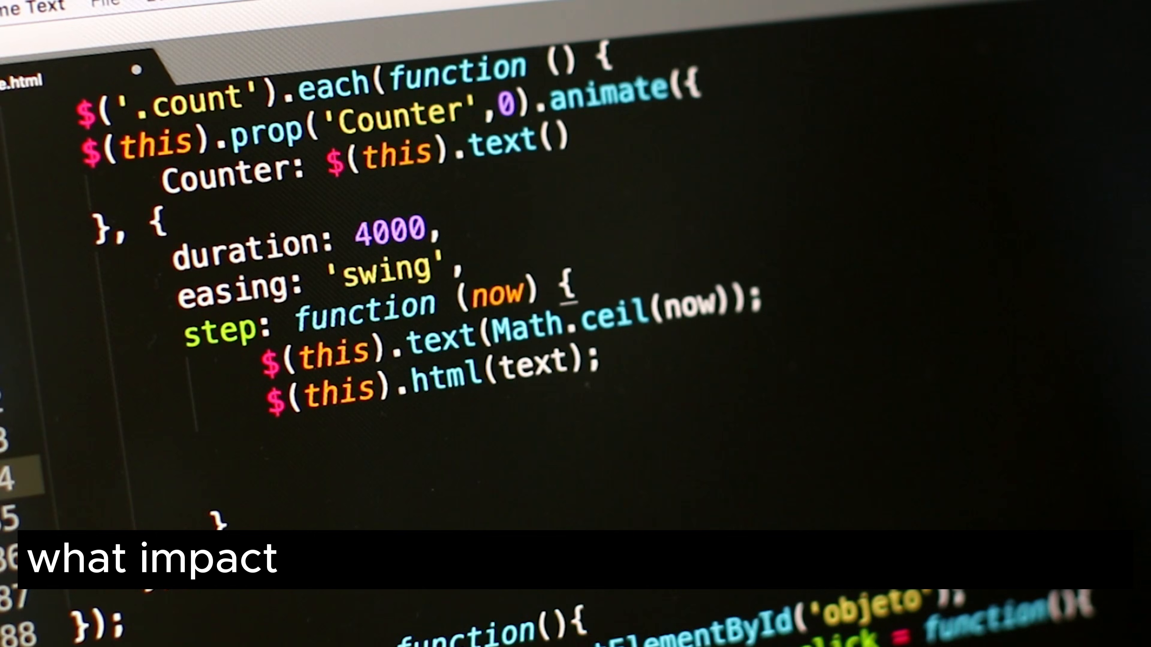
{"action": "type", "text": "if()"}
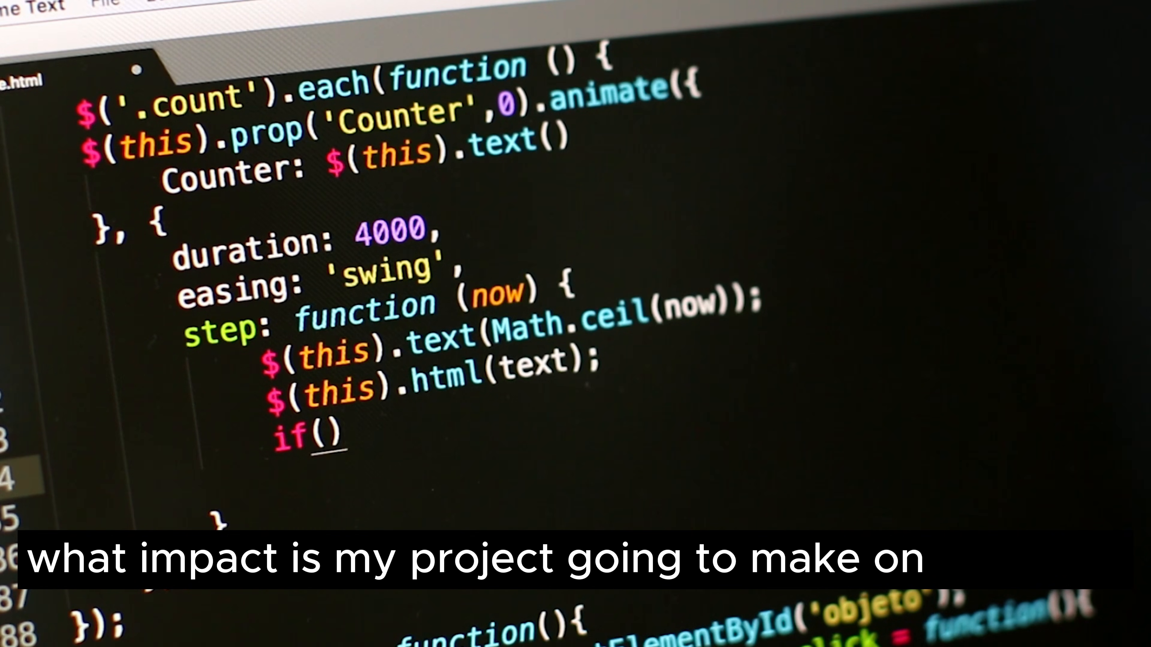
{"action": "type", "text": "initial == 0"}
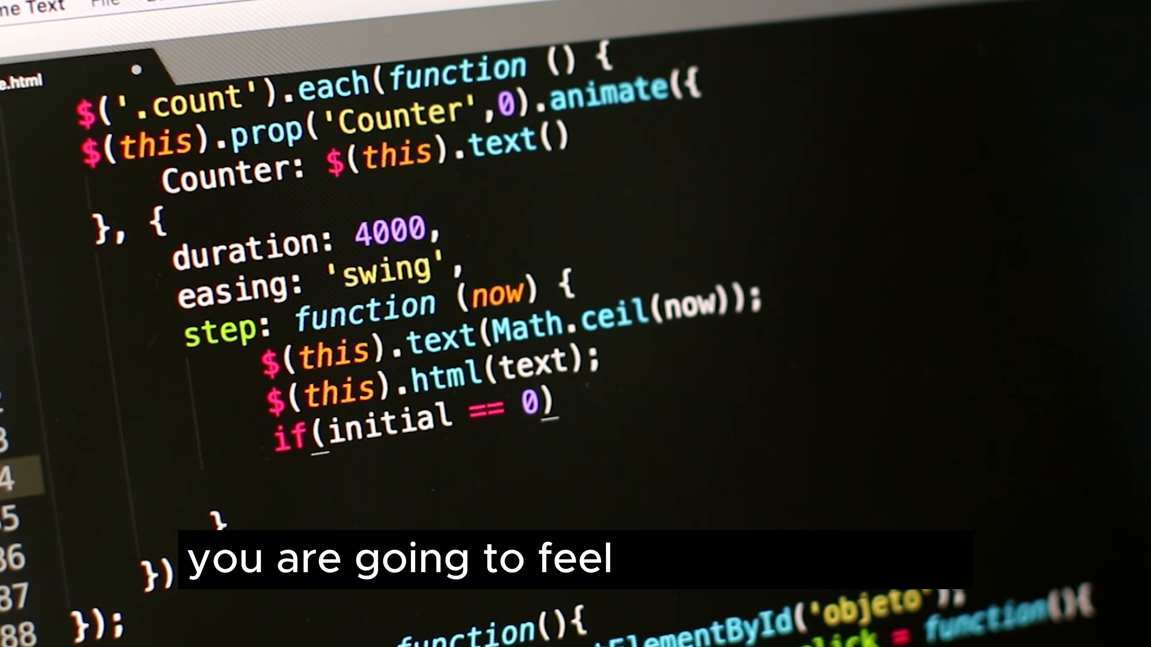
{"action": "type", "text": "{}"}
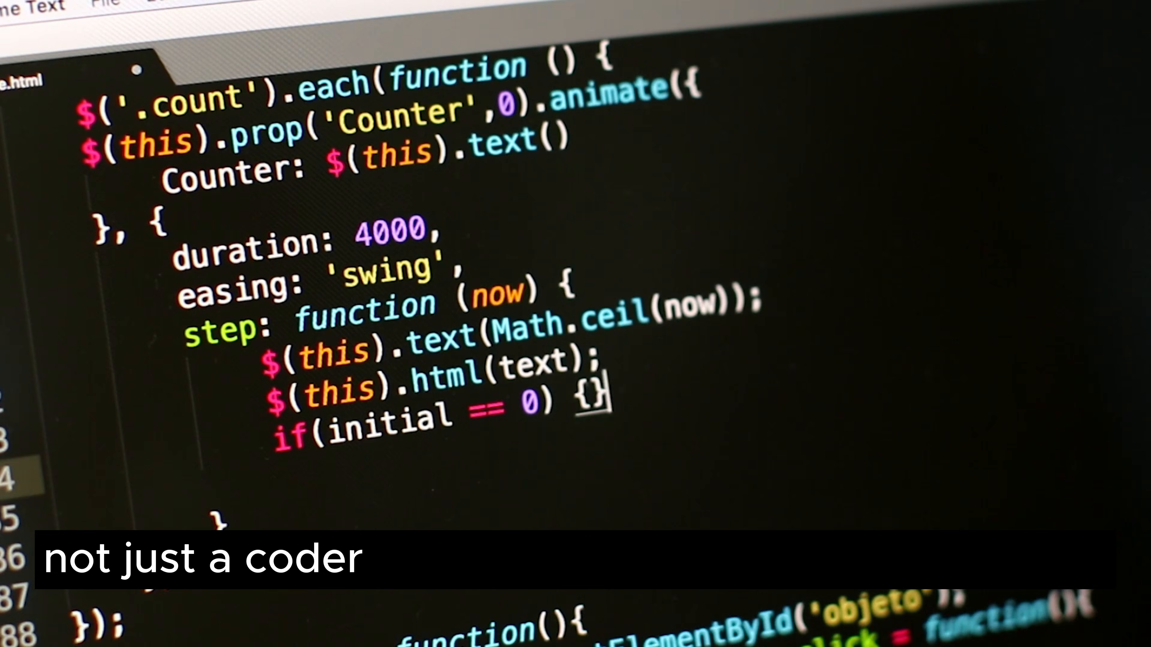
{"action": "type", "text": "increment"}
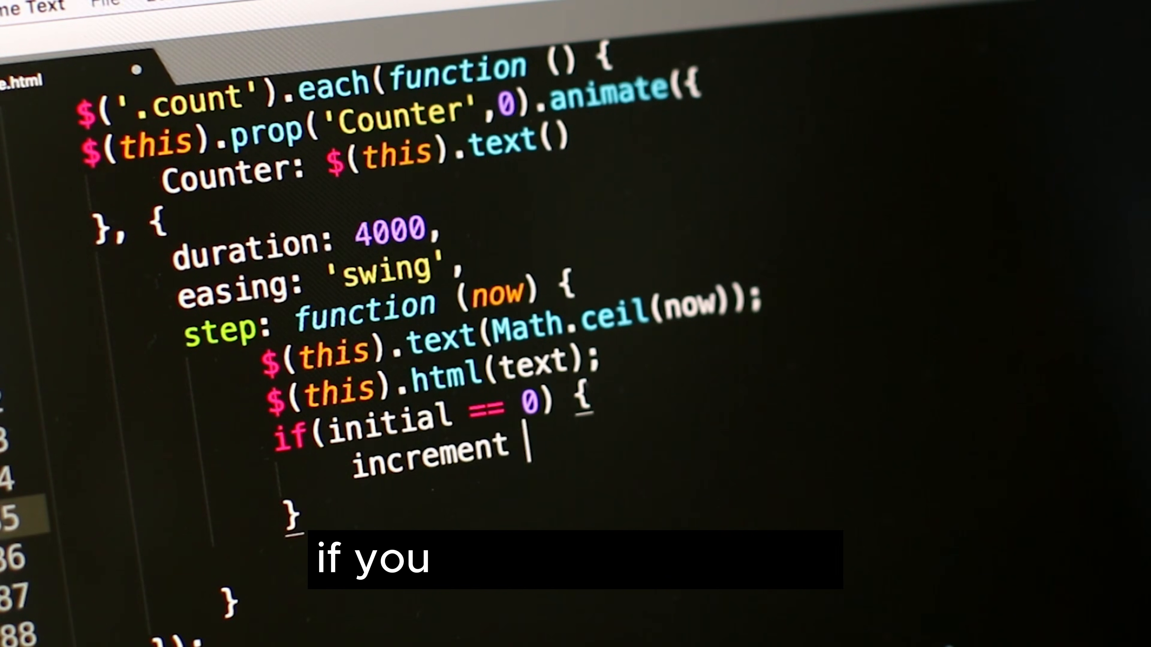
{"action": "type", "text": "= 2;"}
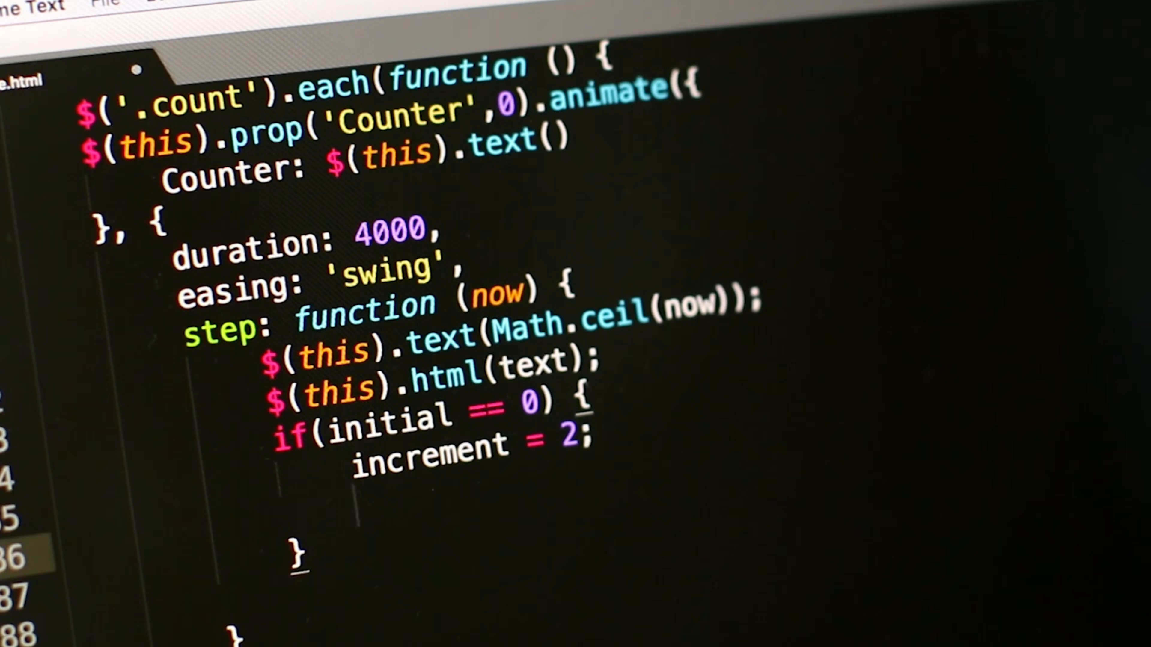
Start the element display style line inside the if block.
{"action": "type", "text": "element.s"}
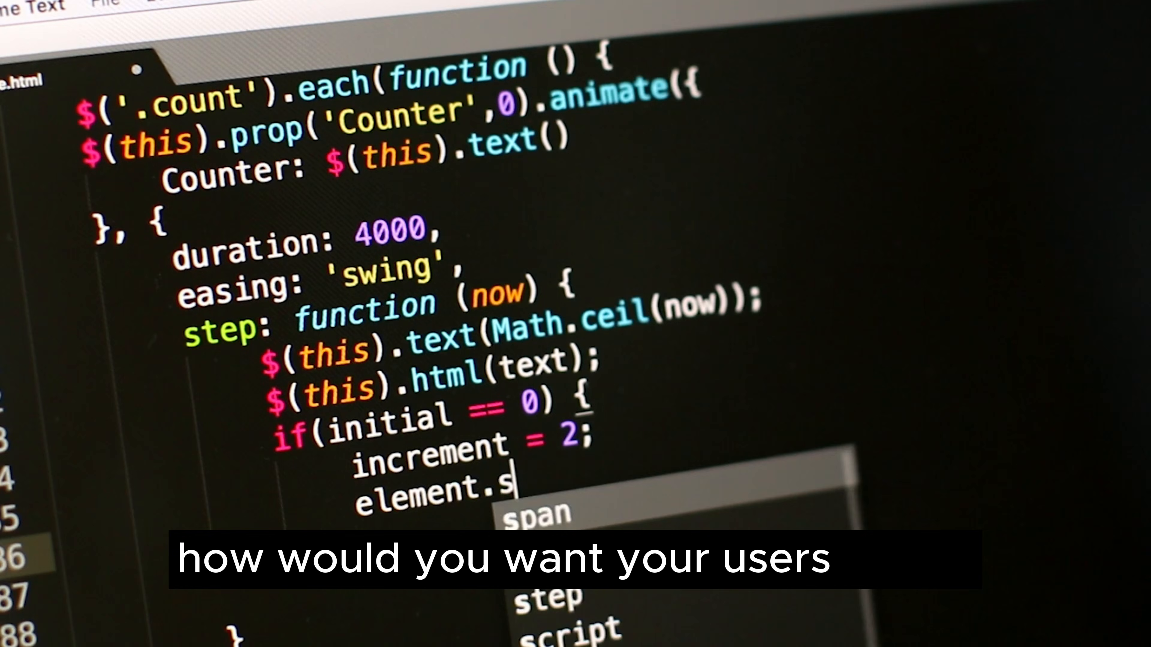
{"action": "type", "text": "i"}
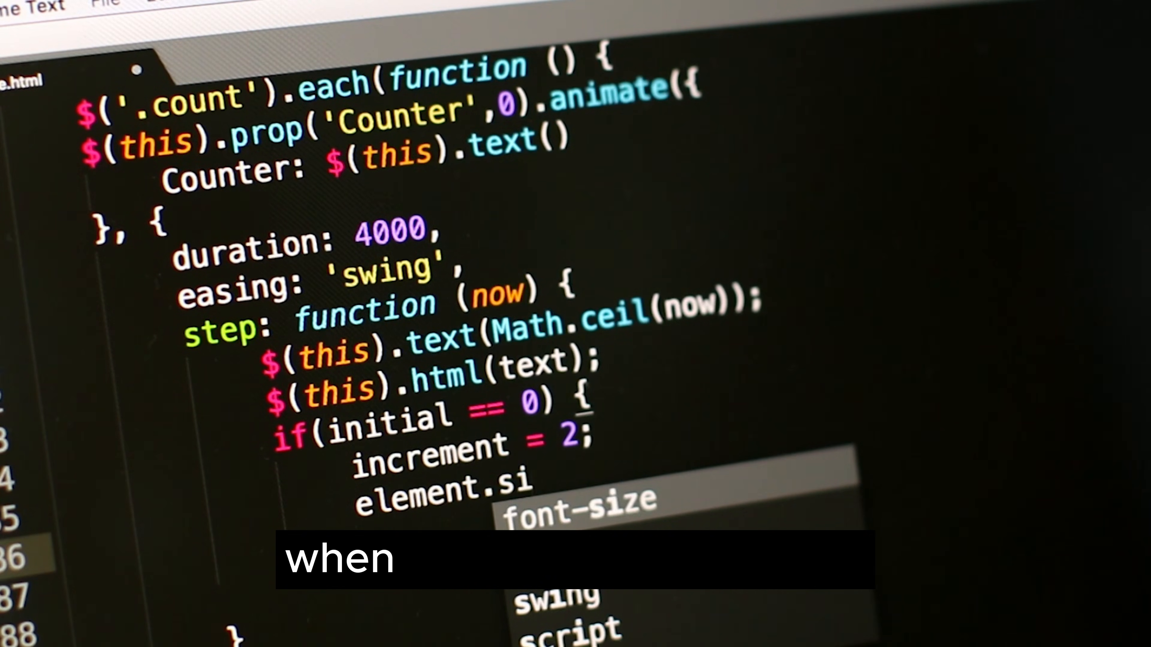
{"action": "type", "text": "d"}
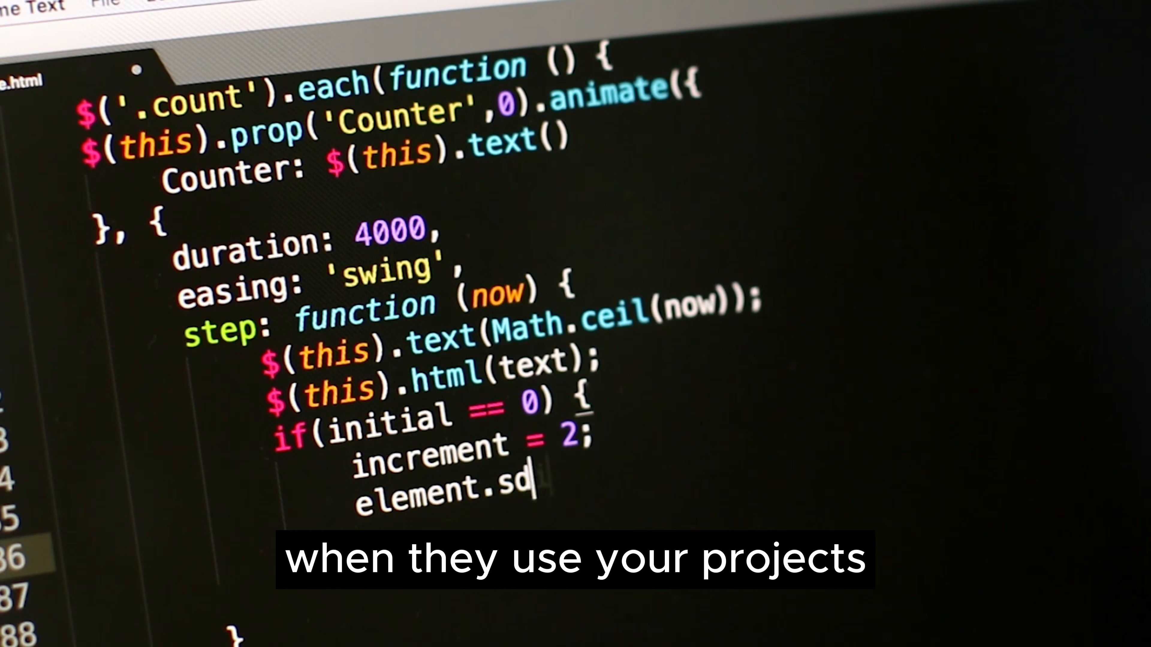
{"action": "type", "text": "display"}
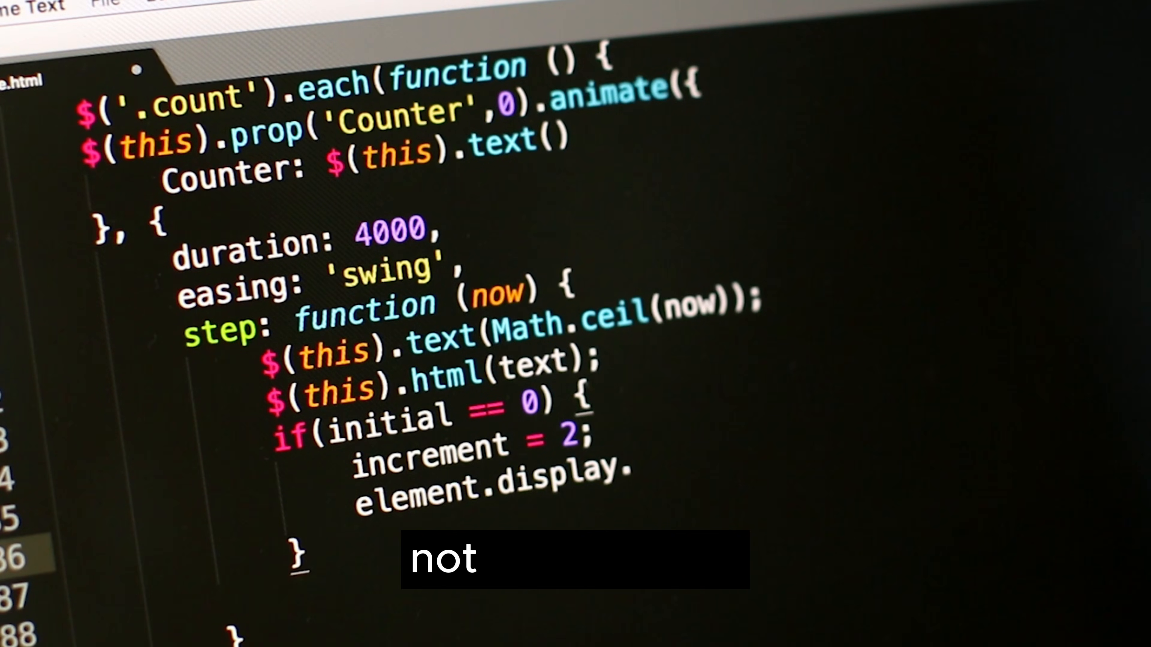
{"action": "type", "text": ".sty"}
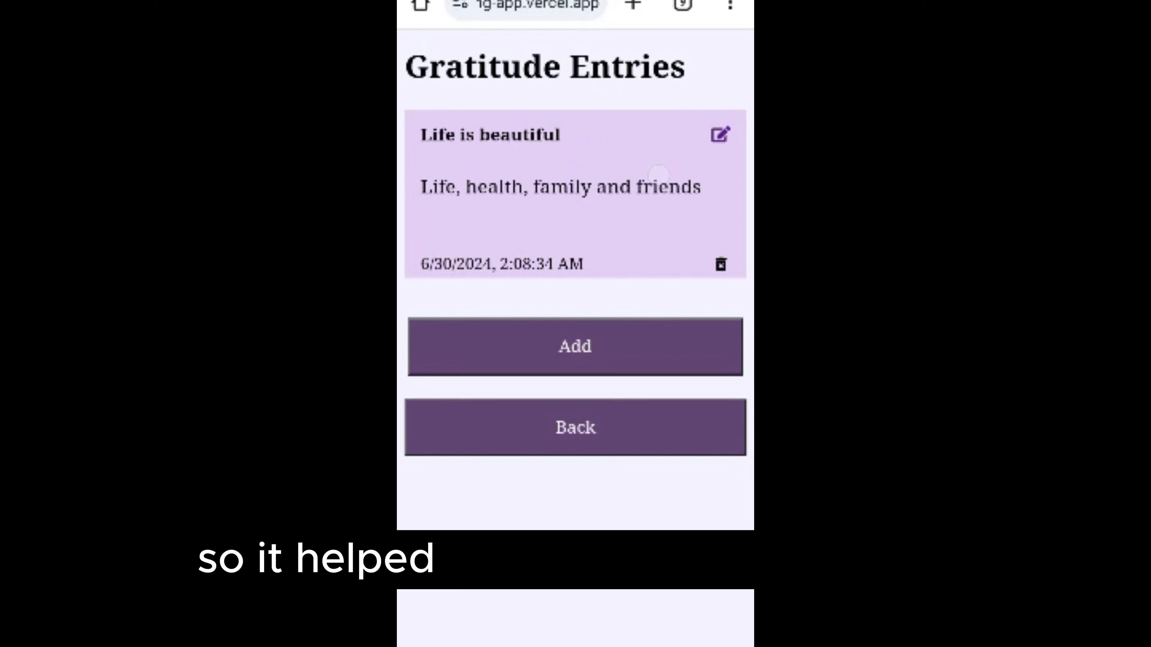
Add a gratitude note, return to categories, view Work Updates, and go back to the home page.
{"action": "left_click", "coordinate": [575, 346]}
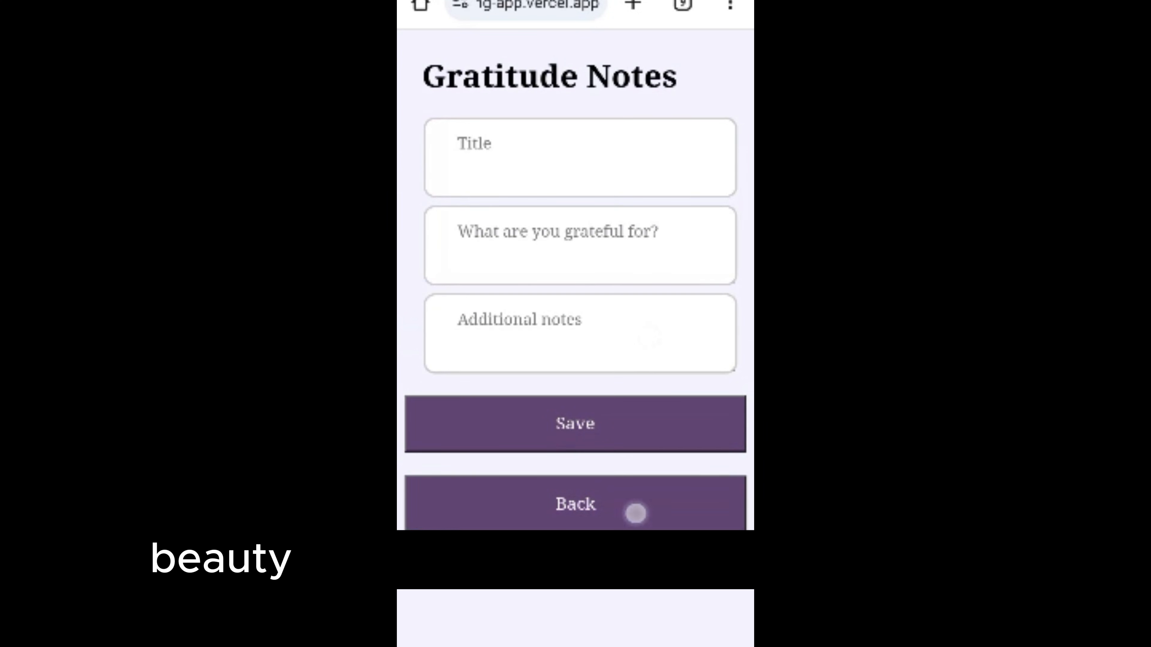
{"action": "left_click", "coordinate": [575, 504]}
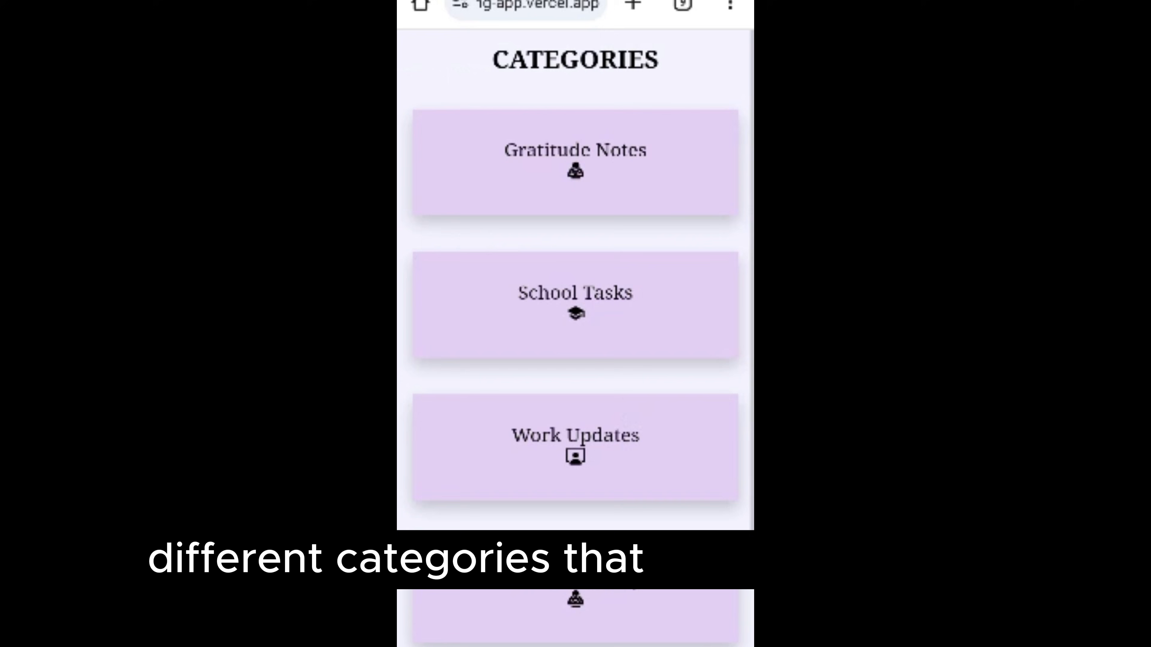
{"action": "left_click", "coordinate": [575, 445]}
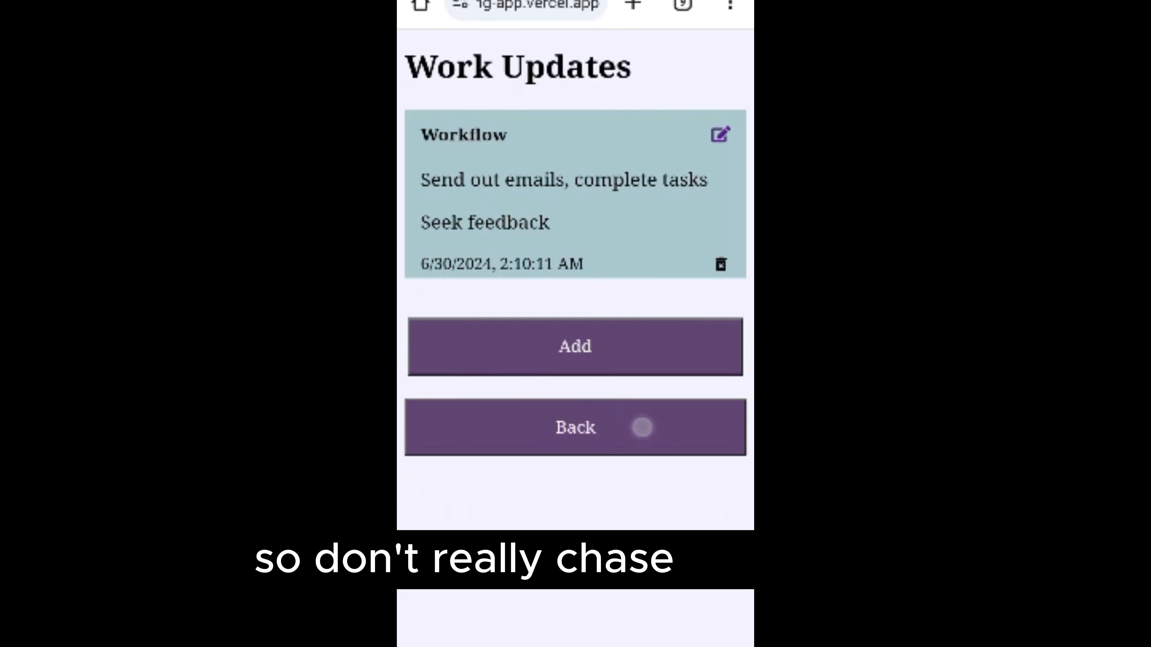
{"action": "left_click", "coordinate": [575, 427]}
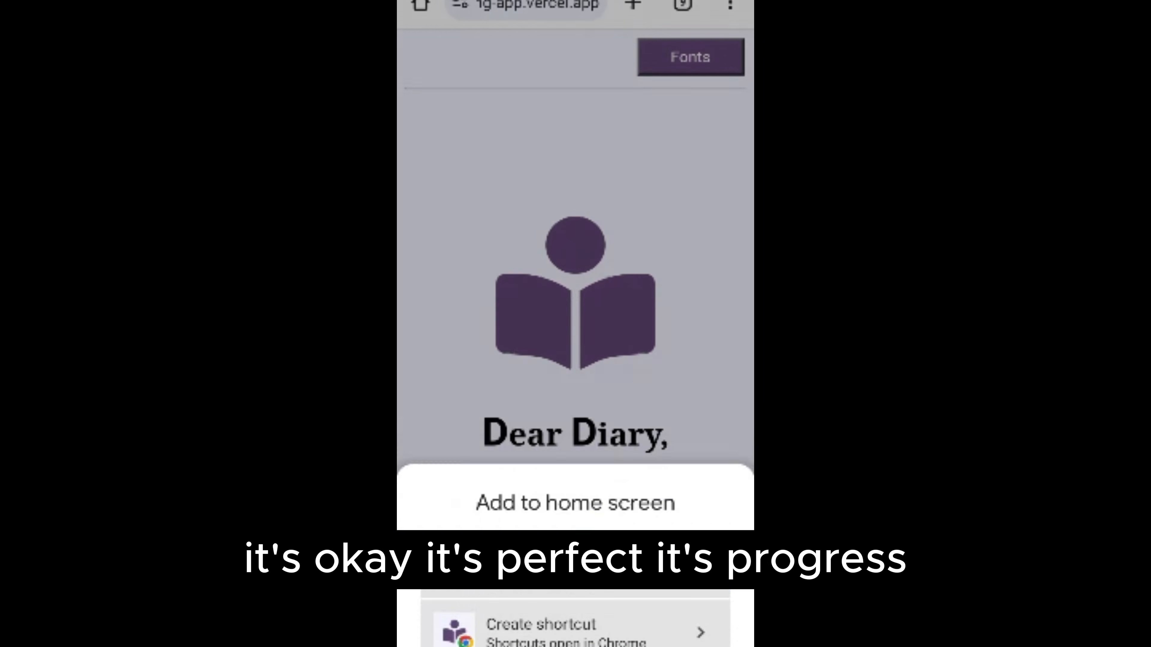
Bring up the Install app prompt for My Diary and dismiss it.
{"action": "left_click", "coordinate": [575, 503]}
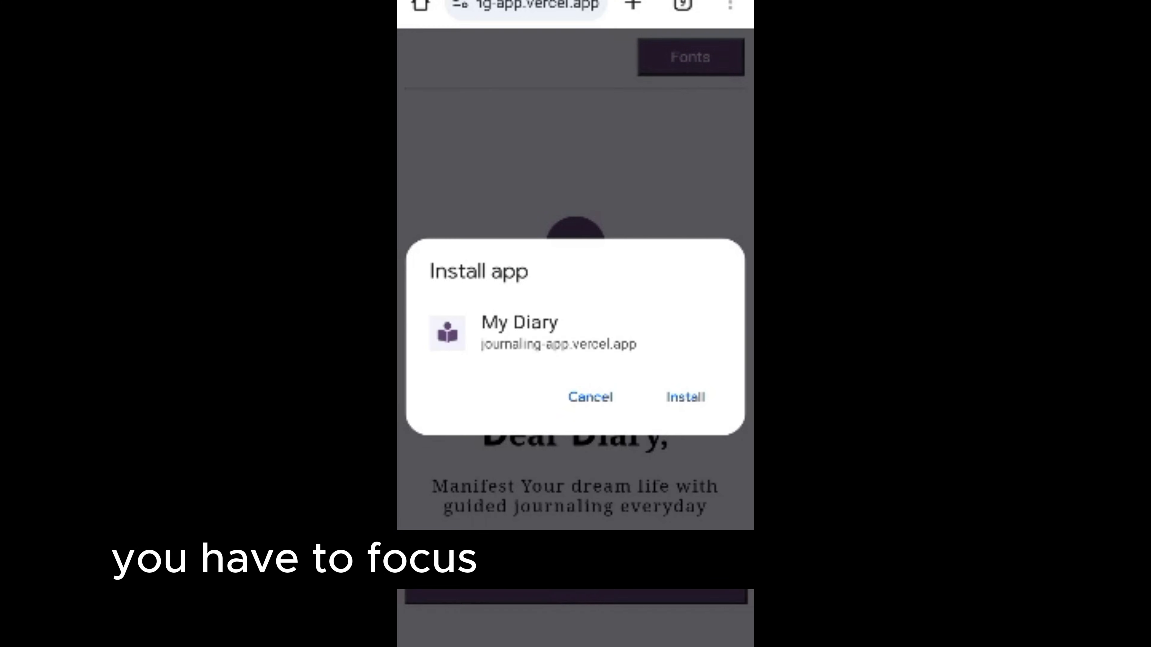
{"action": "left_click", "coordinate": [684, 396]}
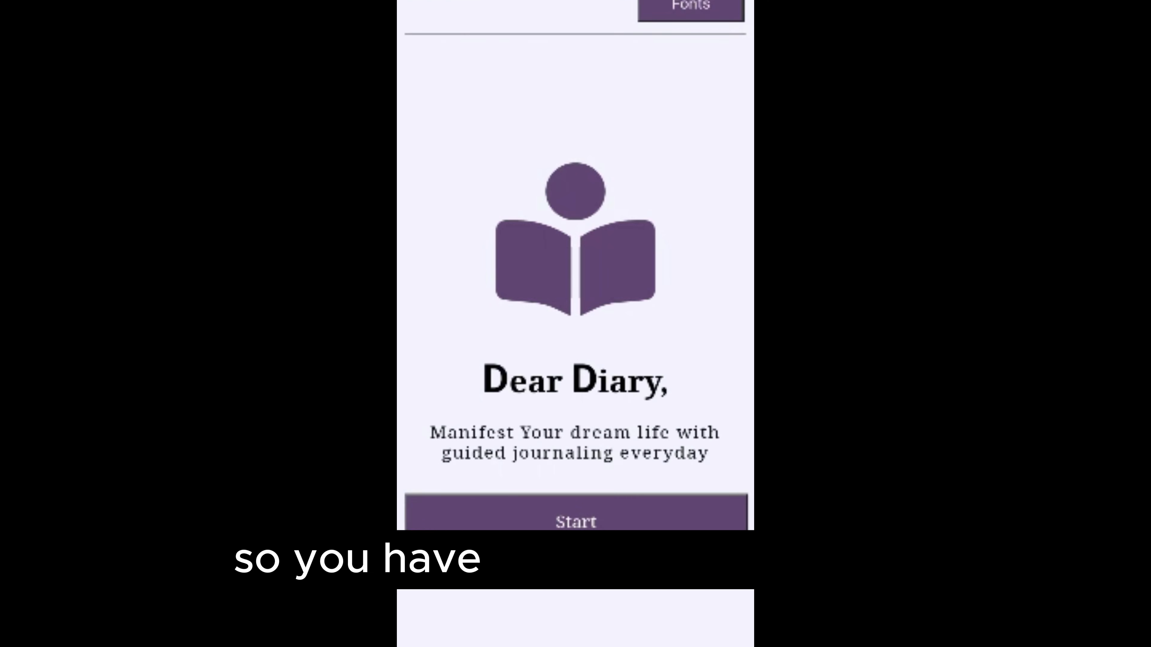
Show the Fonts dropdown listing Cursive, Monospace, Lucida, Berkshire, Aclonica and Default.
{"action": "left_click", "coordinate": [689, 7]}
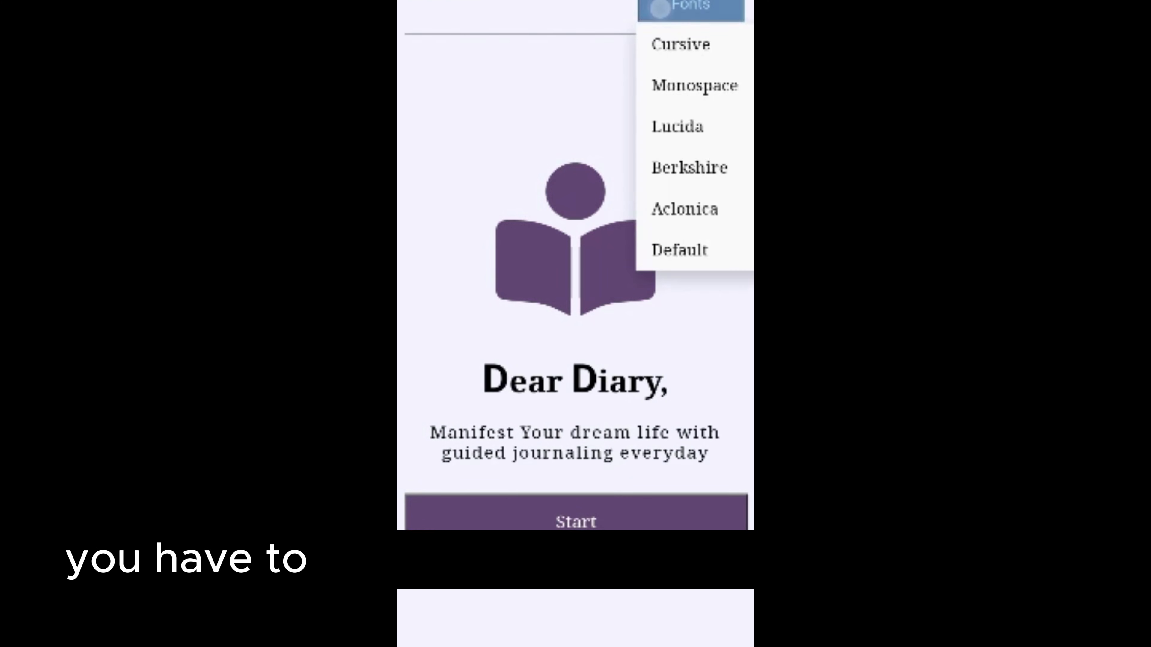
{"action": "left_click", "coordinate": [688, 167]}
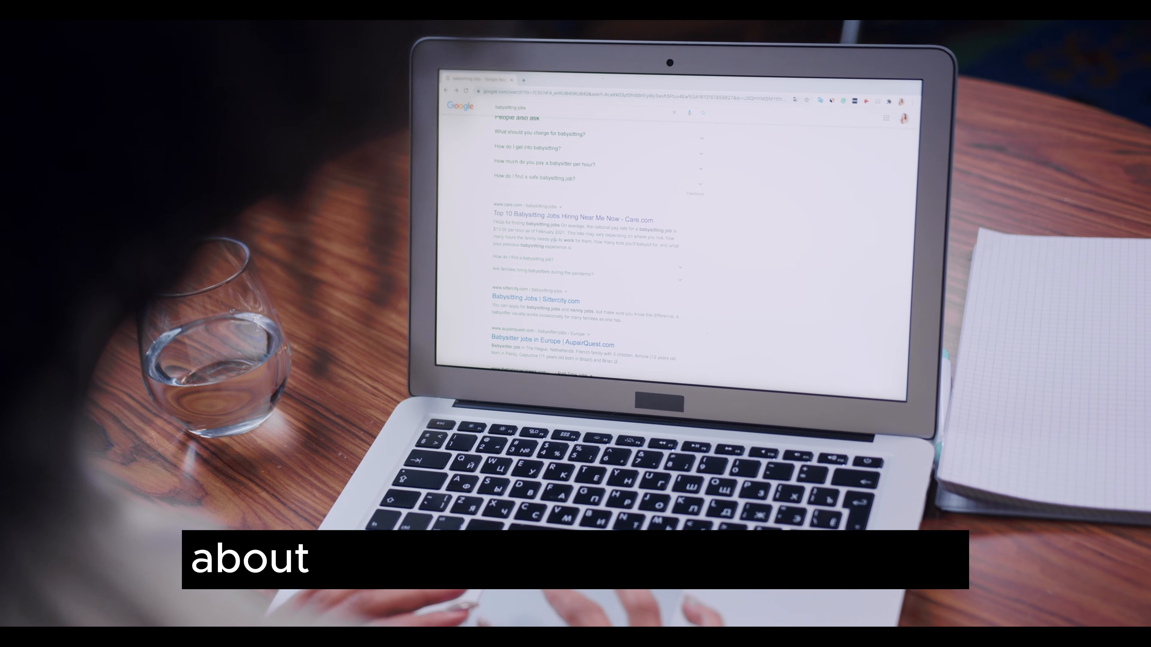
Scroll down the Google results to the Sittercity and Nanny Jobs babysitting listings.
{"action": "scroll", "scroll_direction": "down", "scroll_amount": 3}
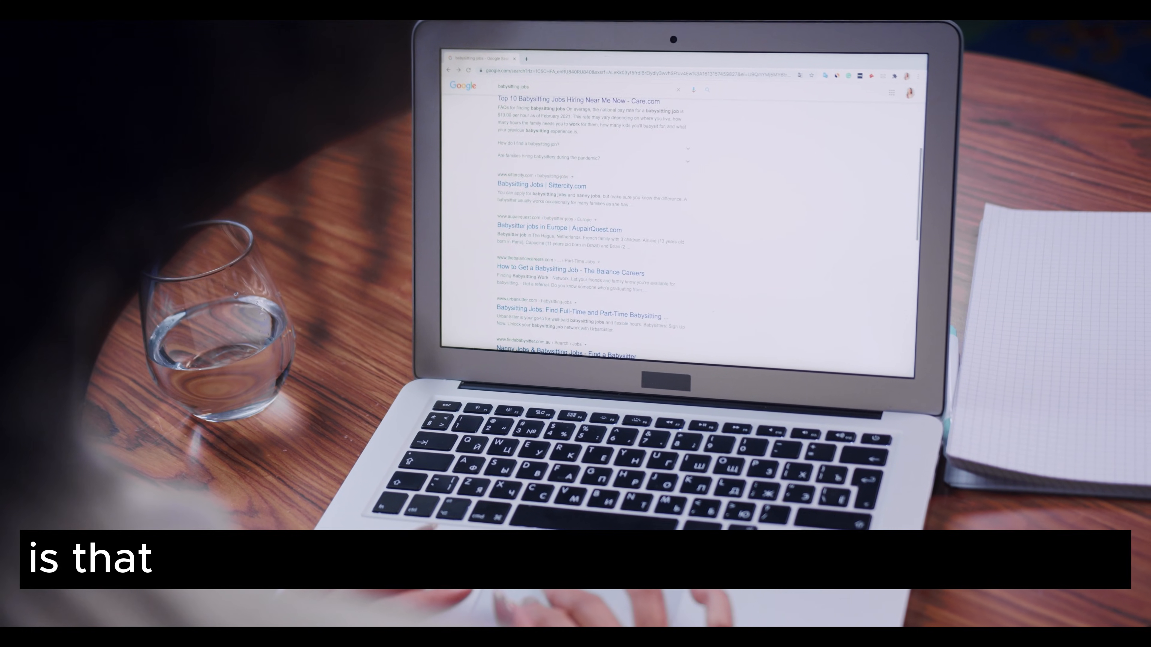
{"action": "scroll", "scroll_direction": "down", "scroll_amount": 3}
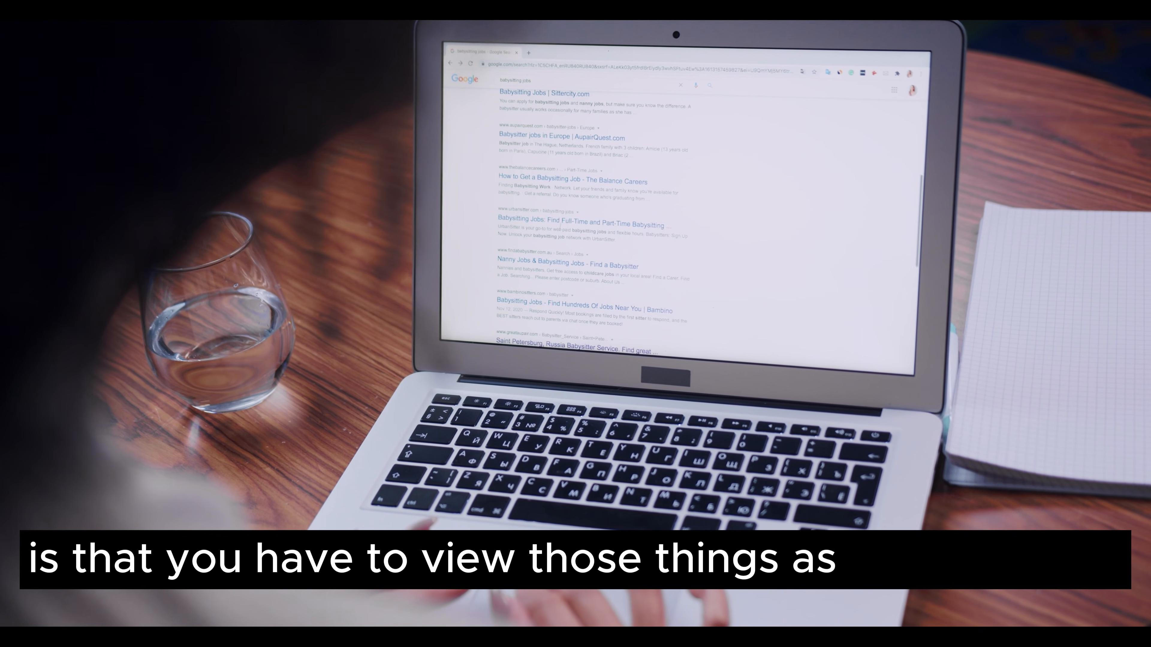